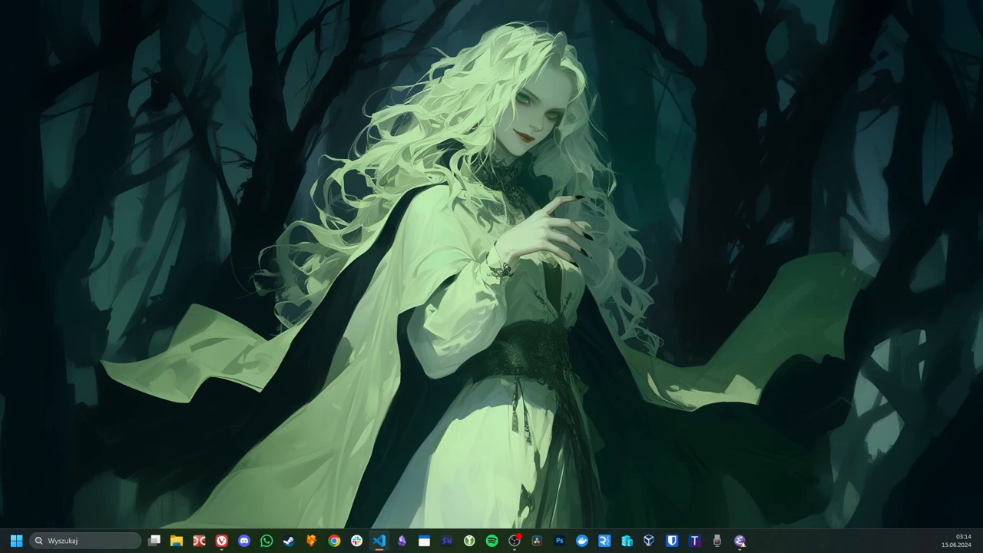
Launch VS Code and show core.clj from src/is_palindrome in the is-palindrome project.
click(379, 541)
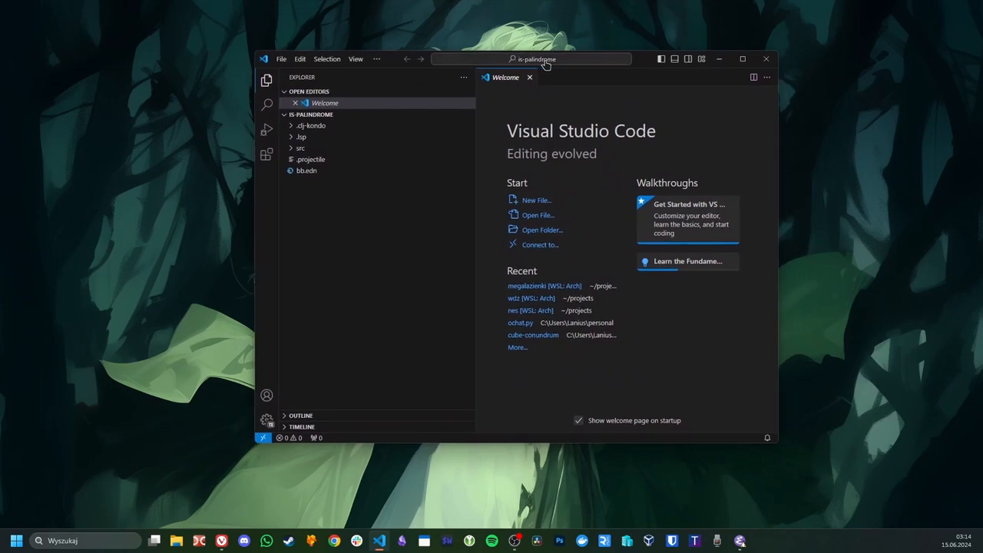
mouse_move(536, 160)
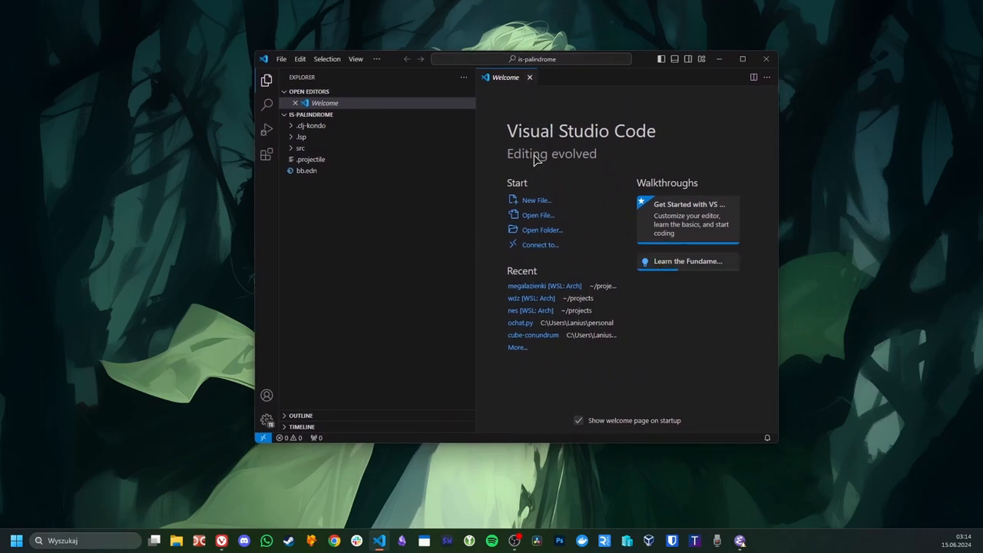
click(529, 77)
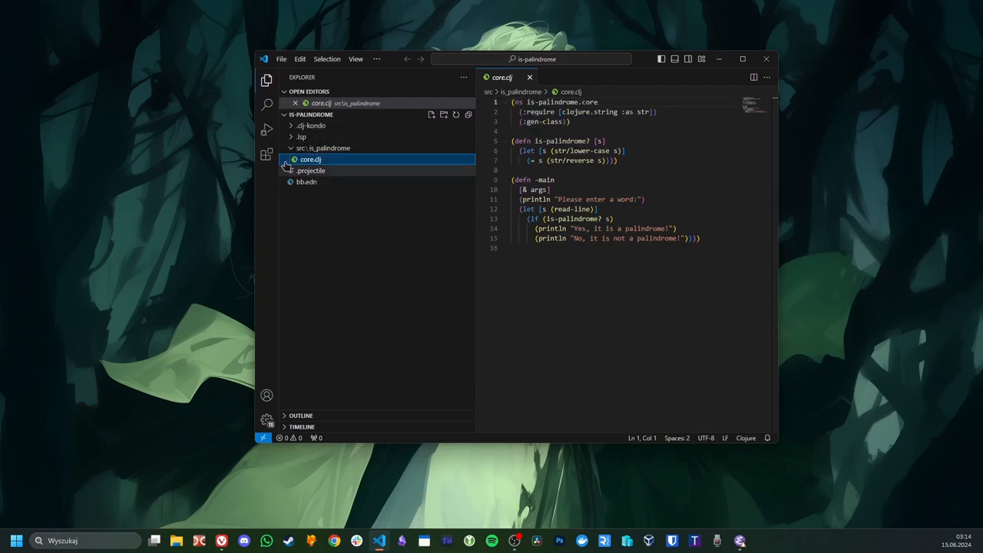
Search extensions for 'tokyo', then install and apply the Tokyo Night theme.
click(267, 155)
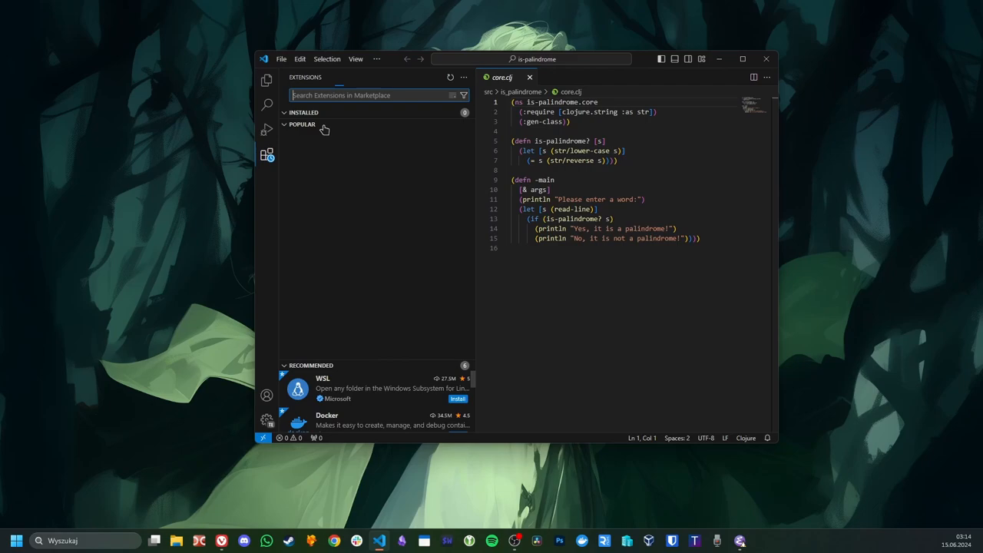
text(tokyo nigh)
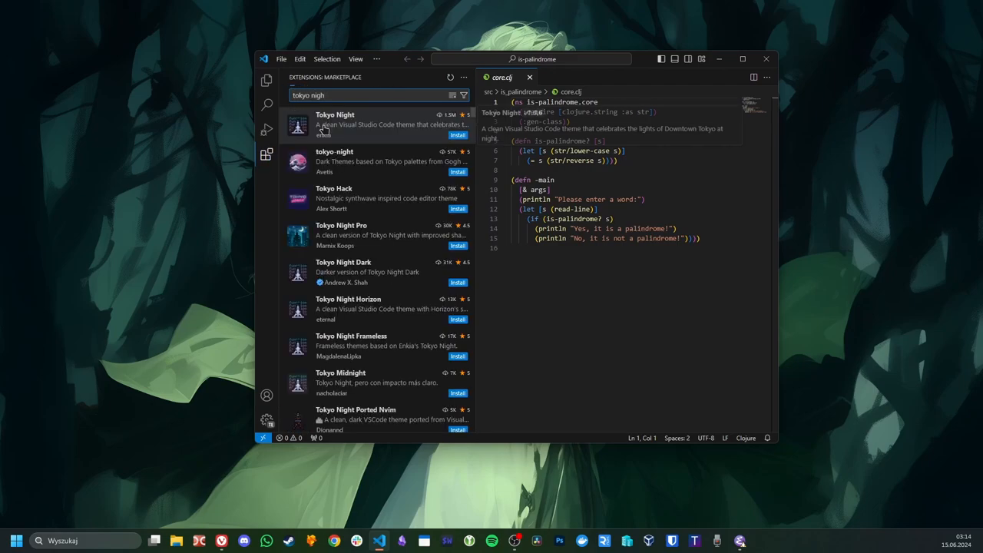
click(335, 125)
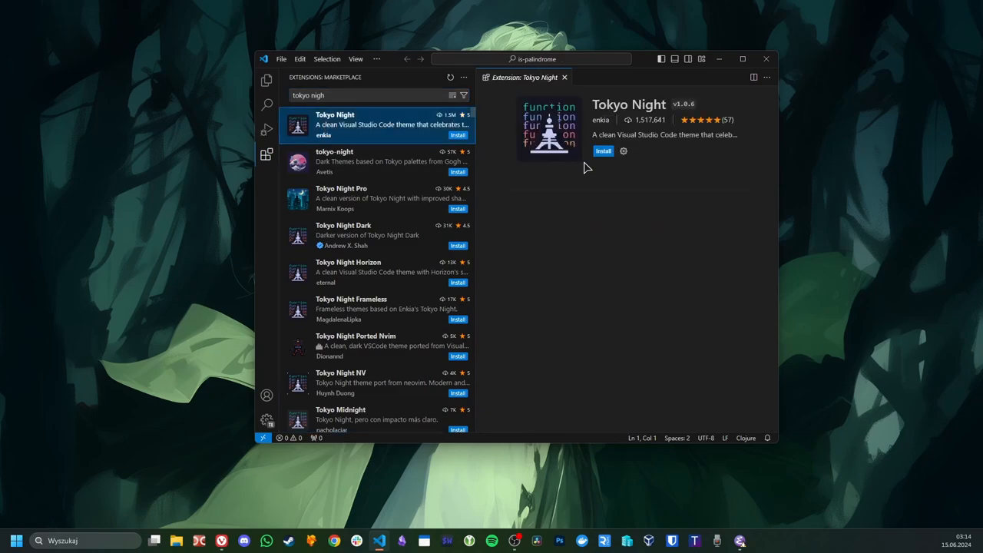
click(604, 151)
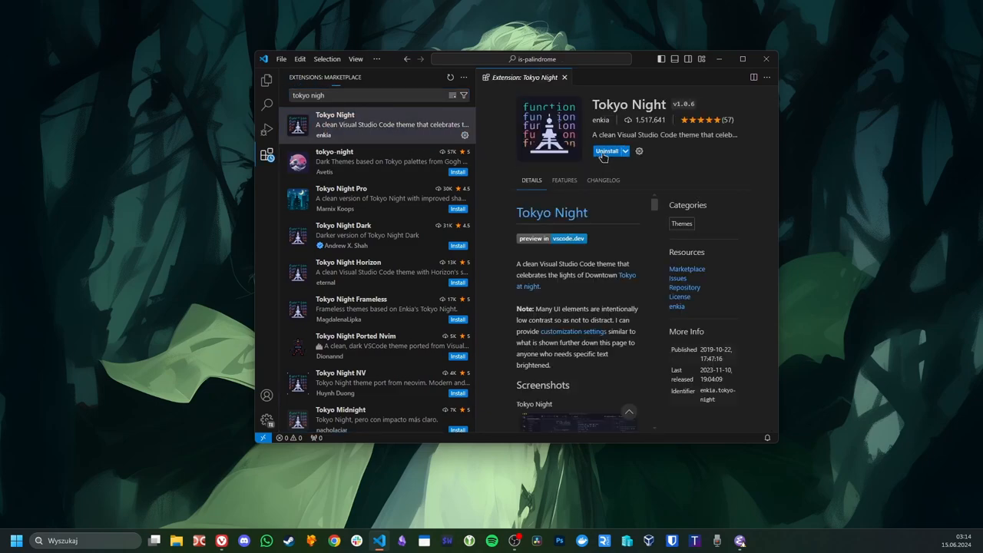
click(624, 151)
text(calva)
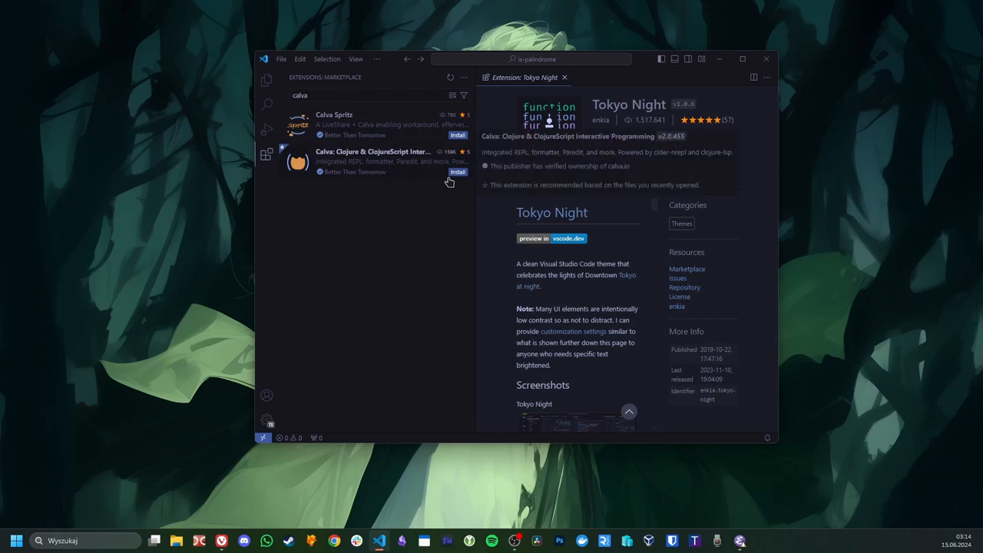
Install Calva, return to Explorer, close the Calva page and maximise the window.
click(457, 171)
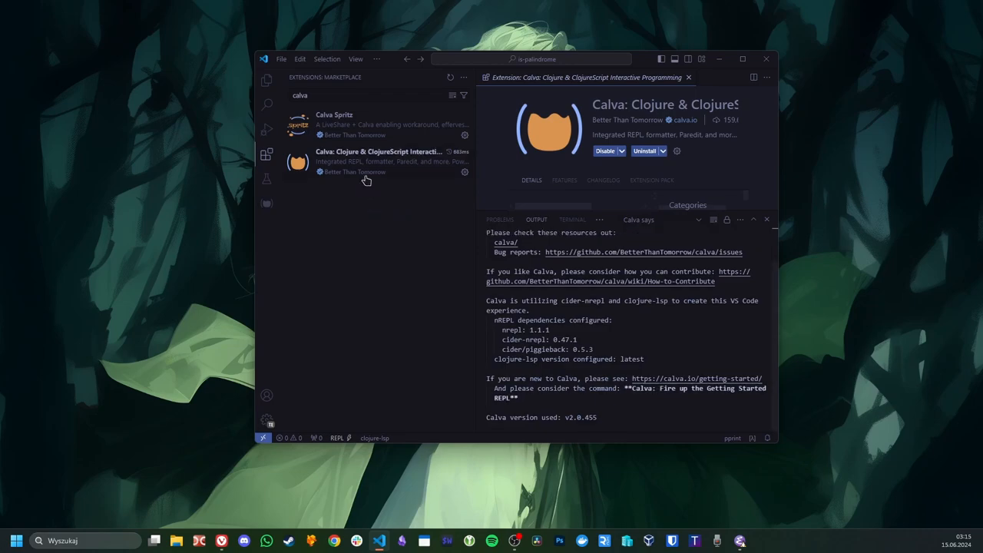
mouse_move(532, 211)
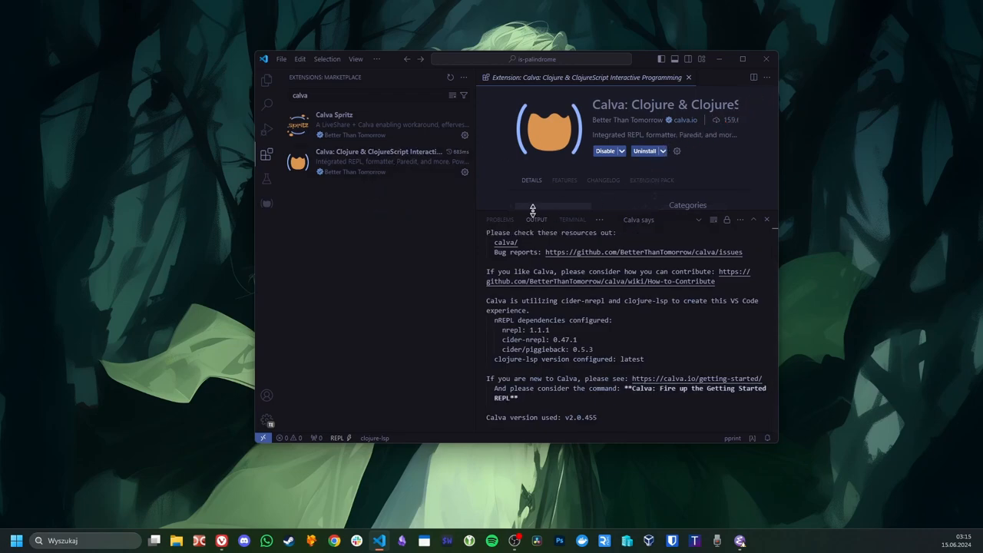
click(267, 80)
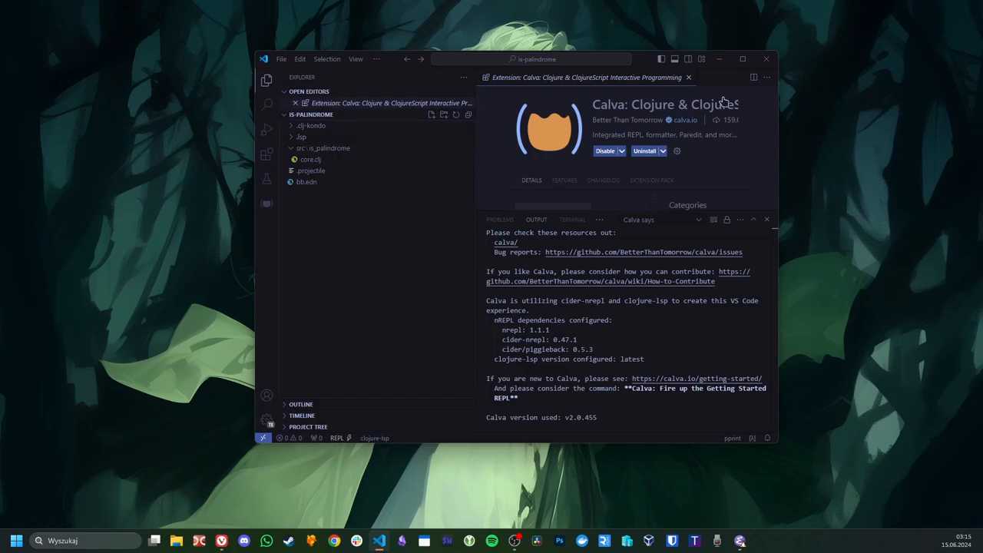
click(689, 77)
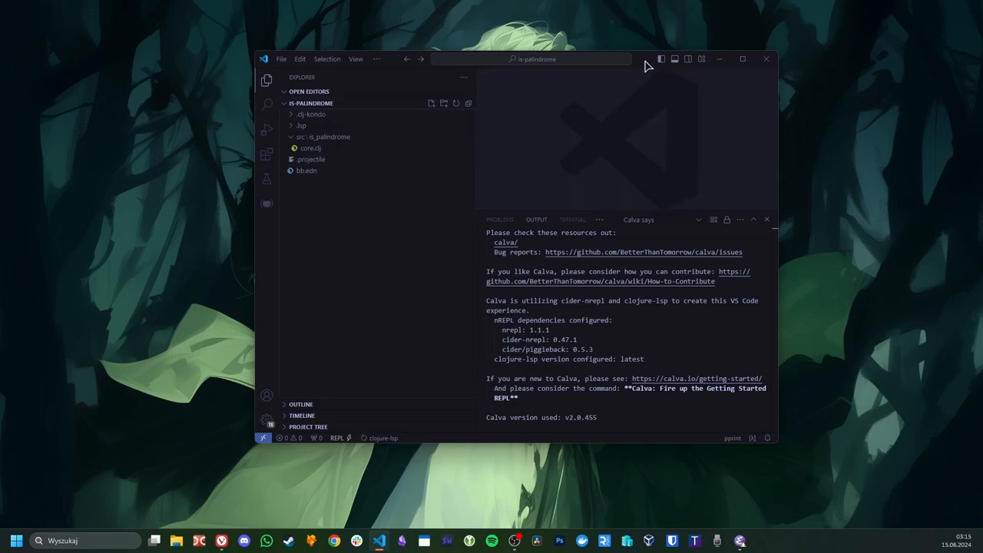
click(742, 58)
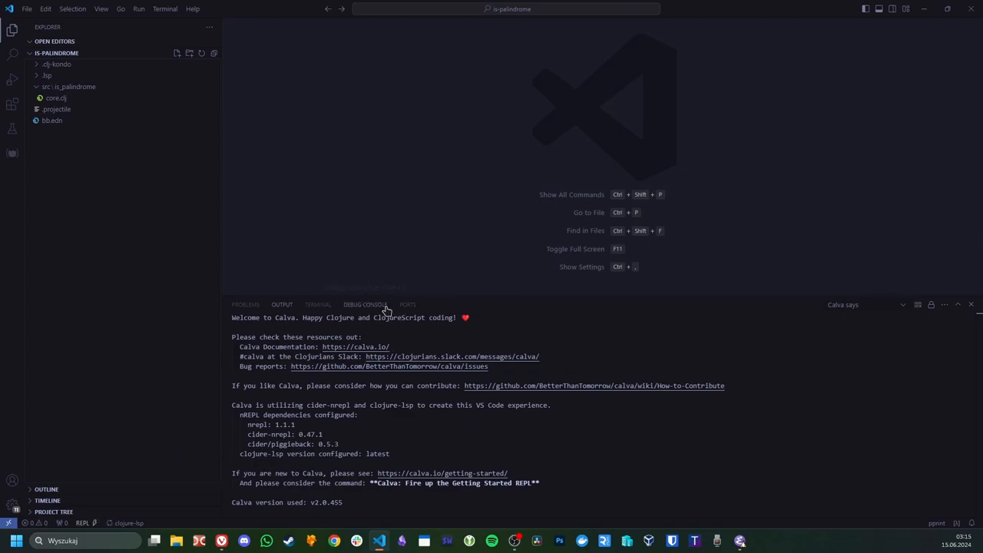
Show the terminal, open .projectile, core.clj and bb.edn, and bring up quick search.
click(318, 304)
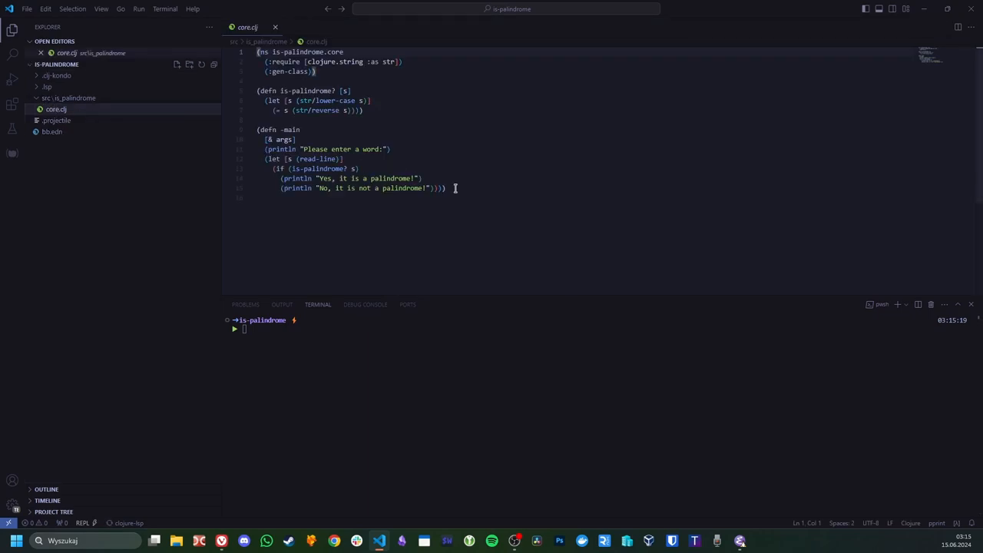
mouse_move(420, 178)
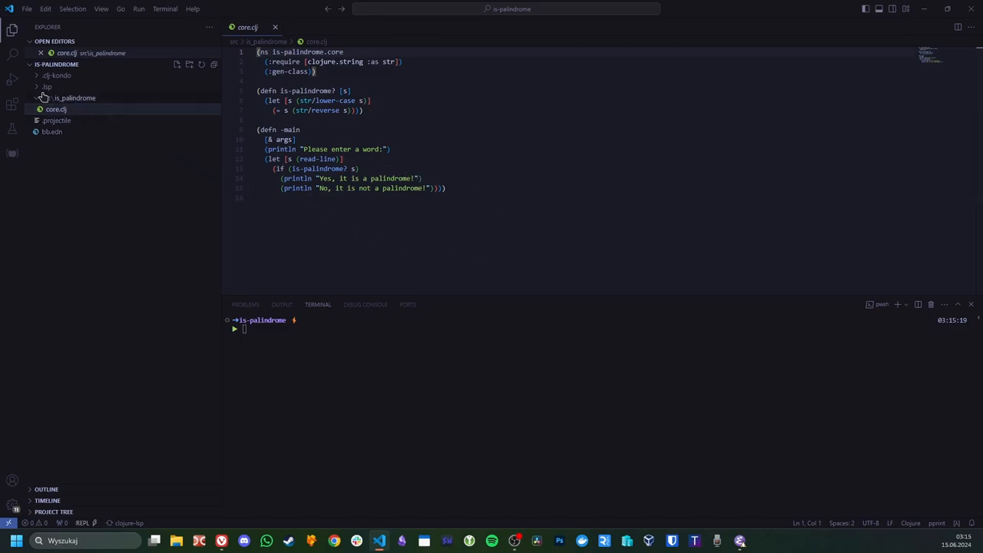
click(75, 97)
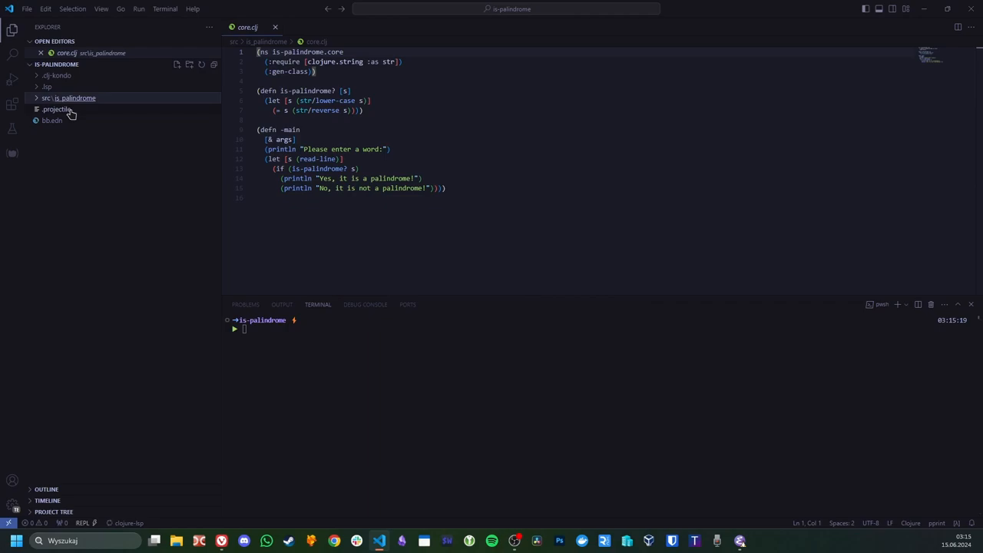
click(55, 120)
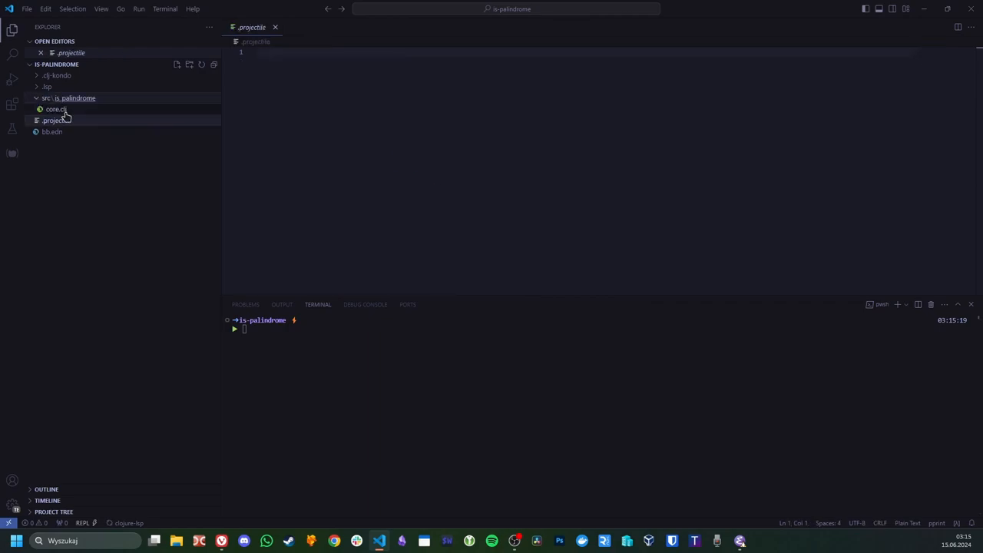
click(55, 109)
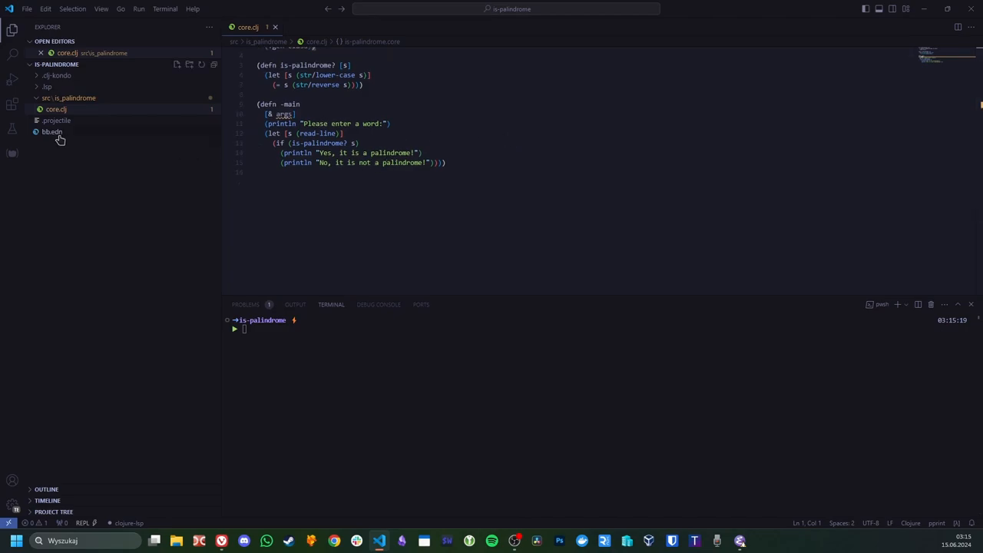
click(52, 132)
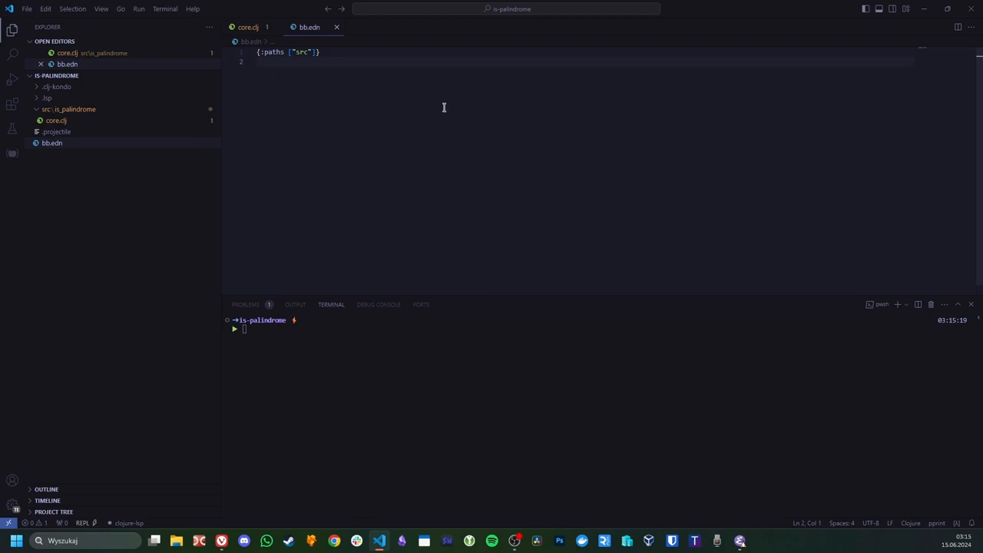
click(505, 9)
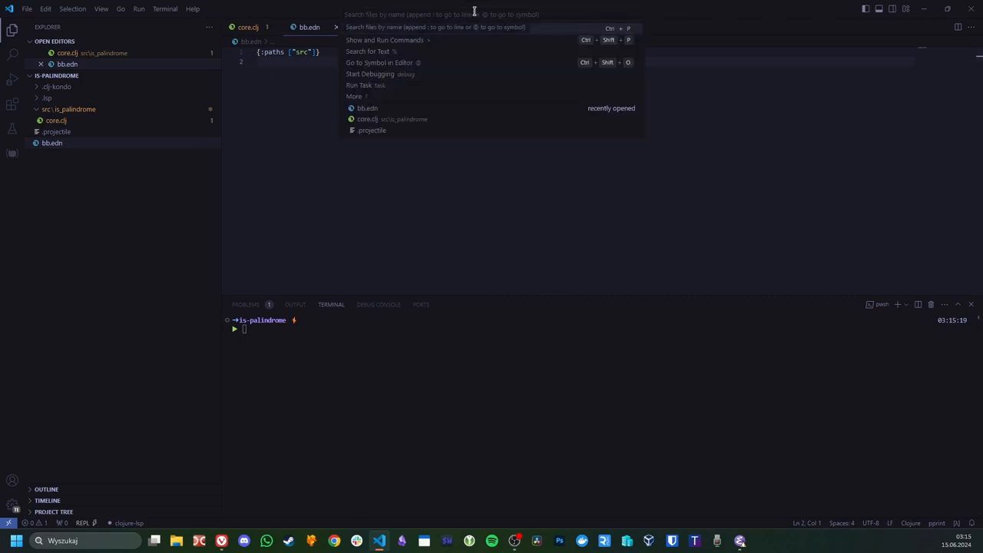
Run Calva Jack-In from the Command Palette with the Babashka project type.
text(jack)
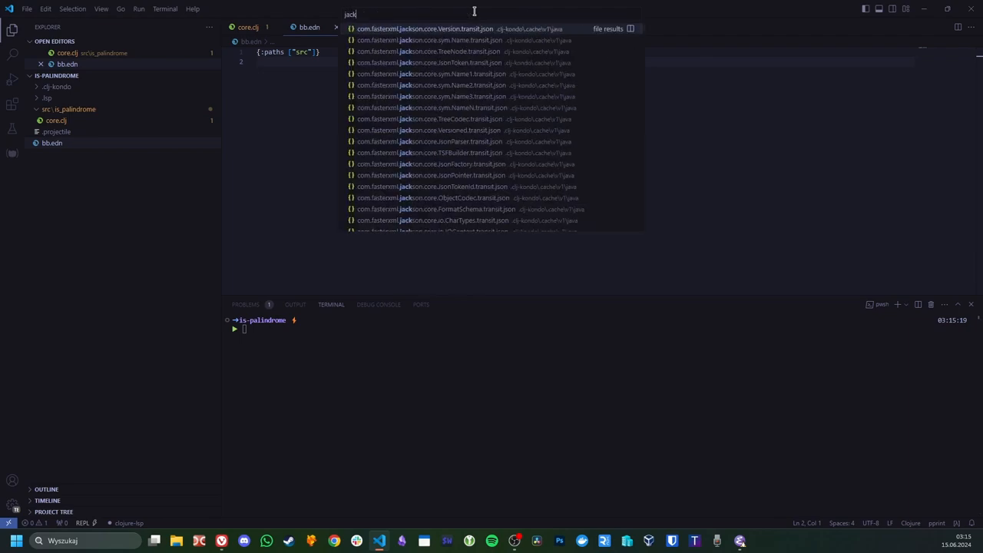
text(in)
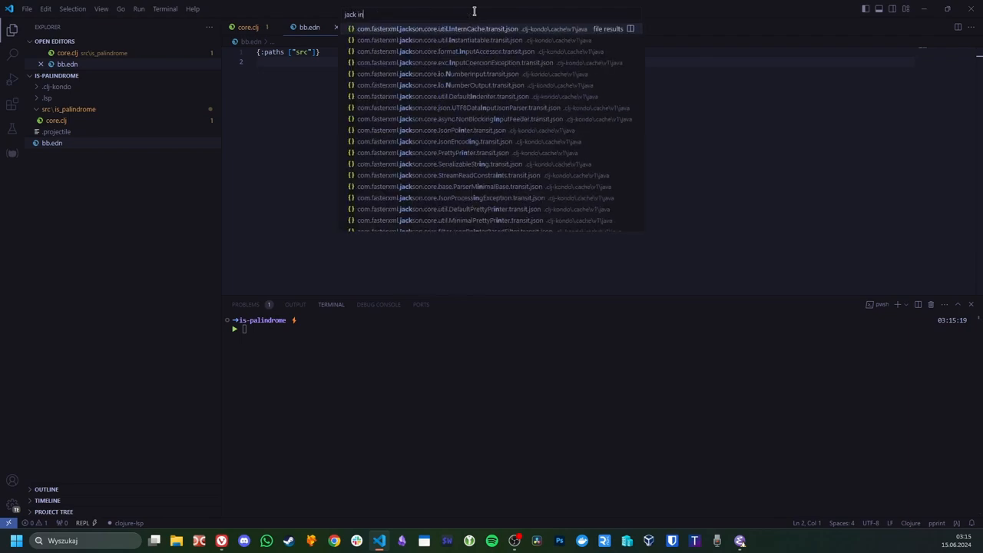
key(Escape)
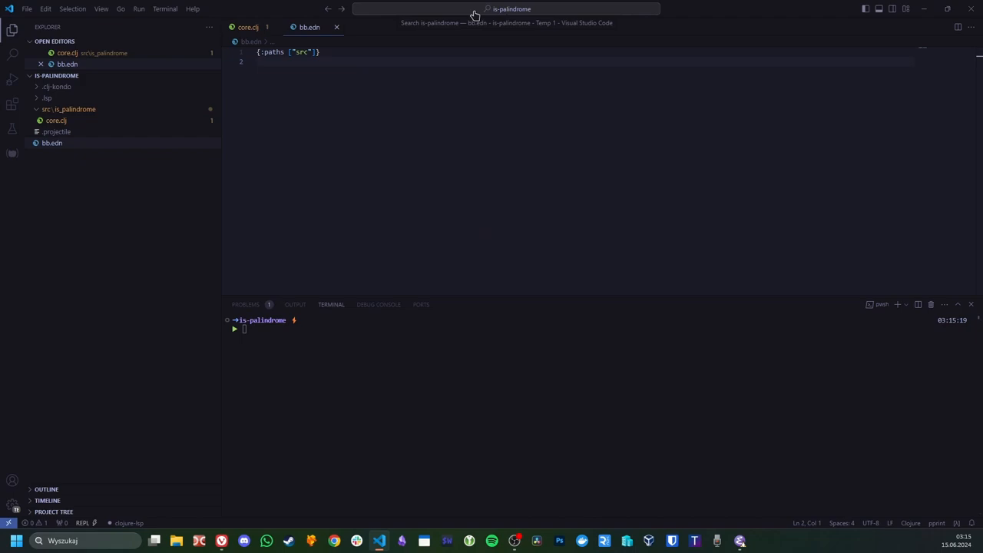
text(>ja)
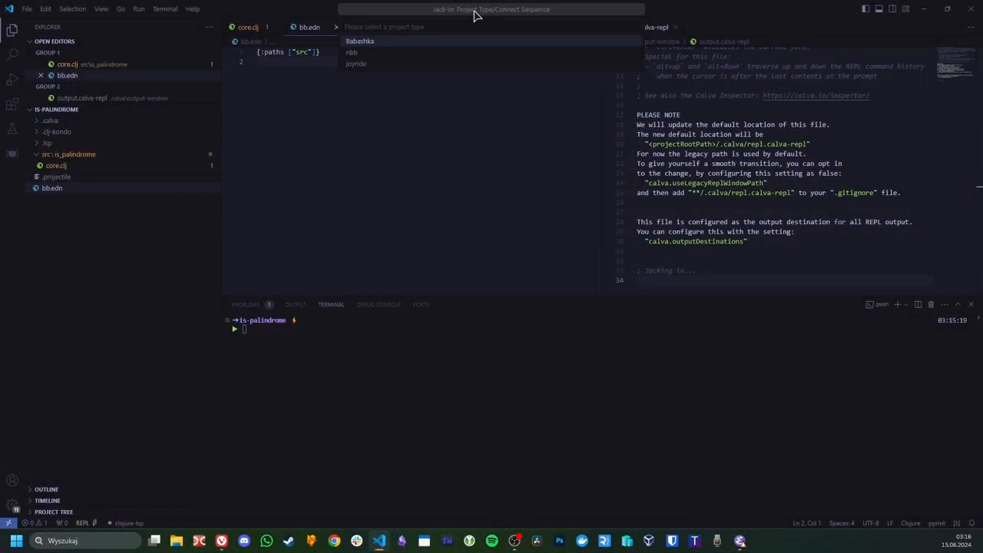
click(359, 41)
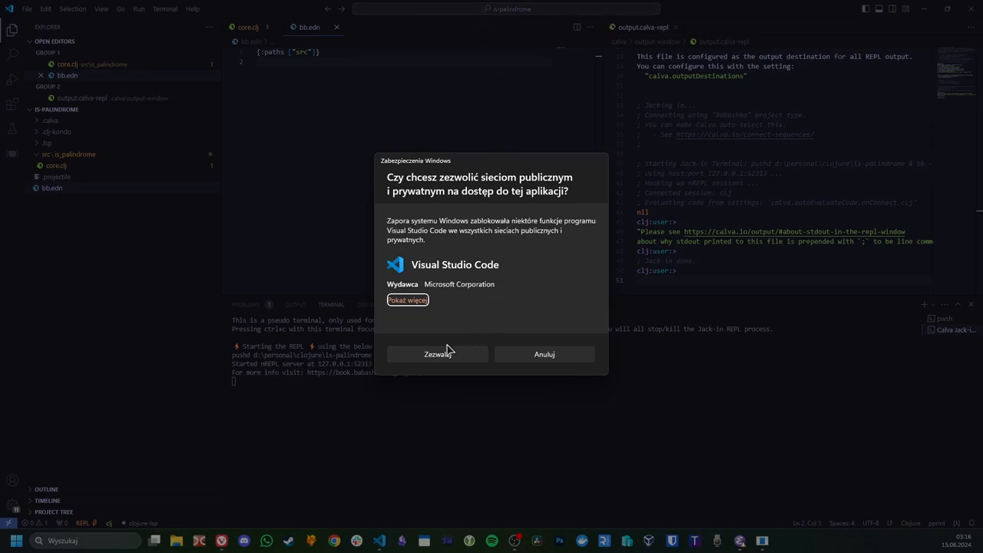
mouse_move(469, 371)
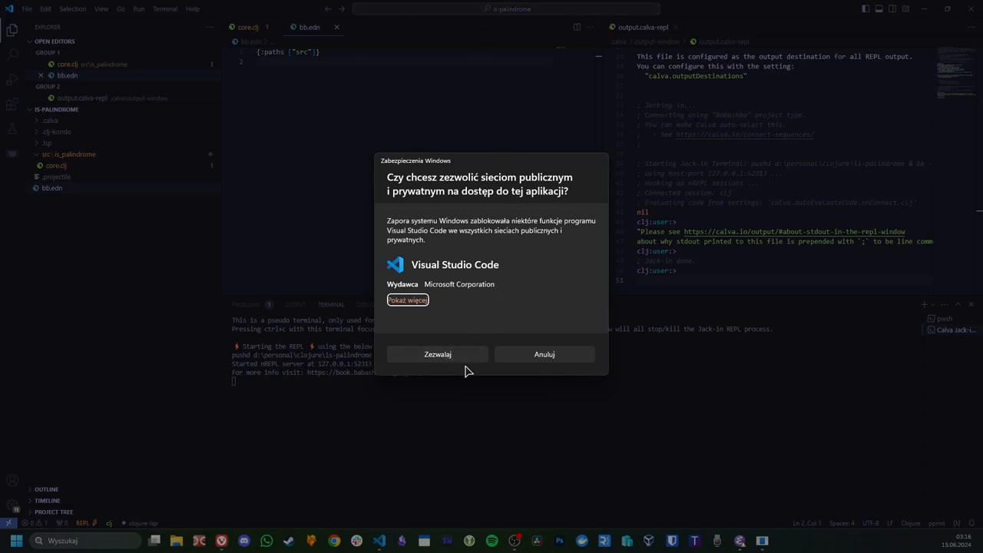
mouse_move(437, 355)
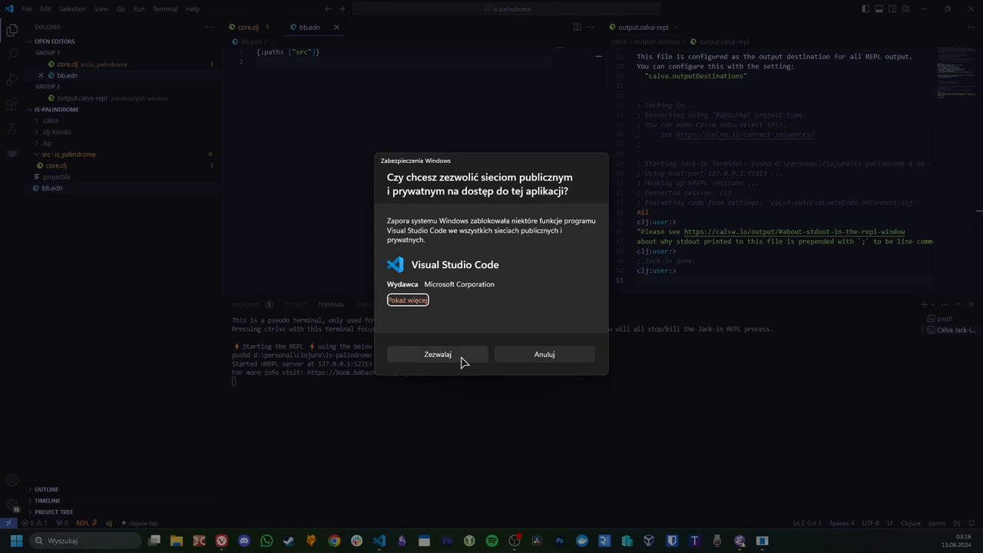
mouse_move(474, 362)
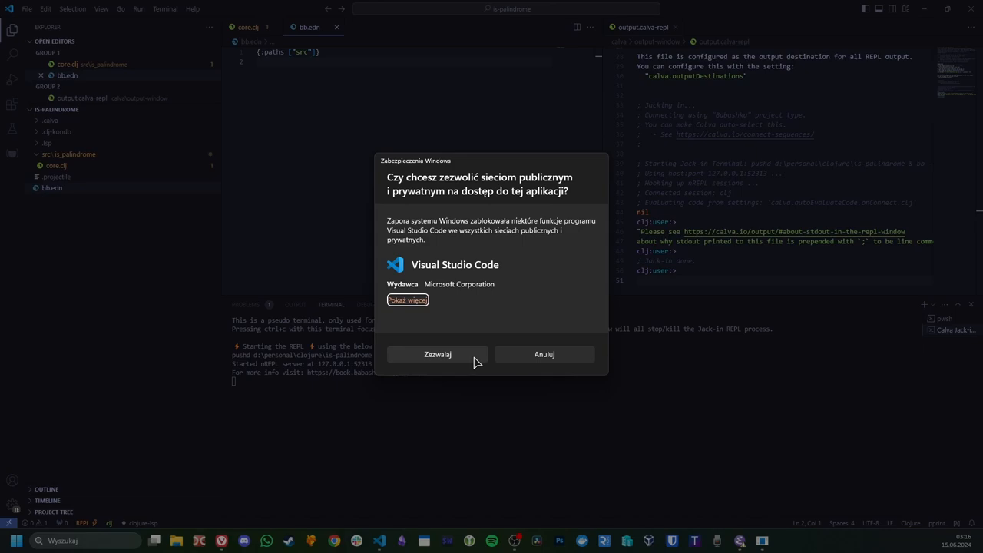
mouse_move(507, 359)
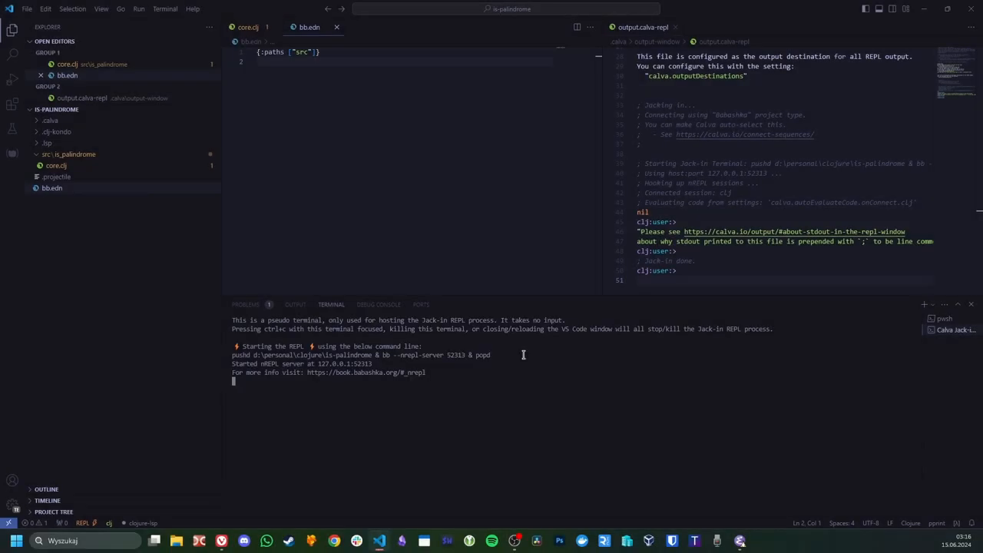
mouse_move(407, 151)
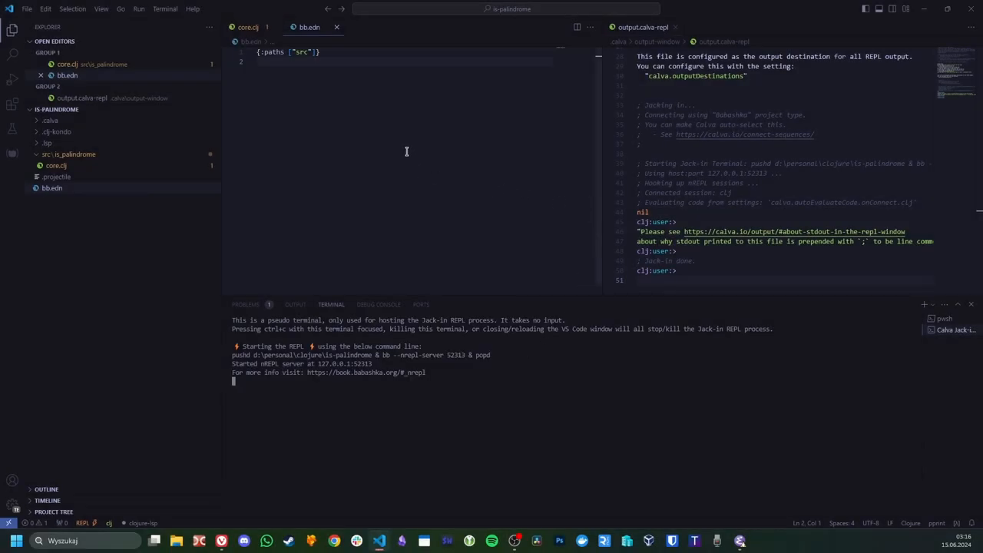
mouse_move(430, 131)
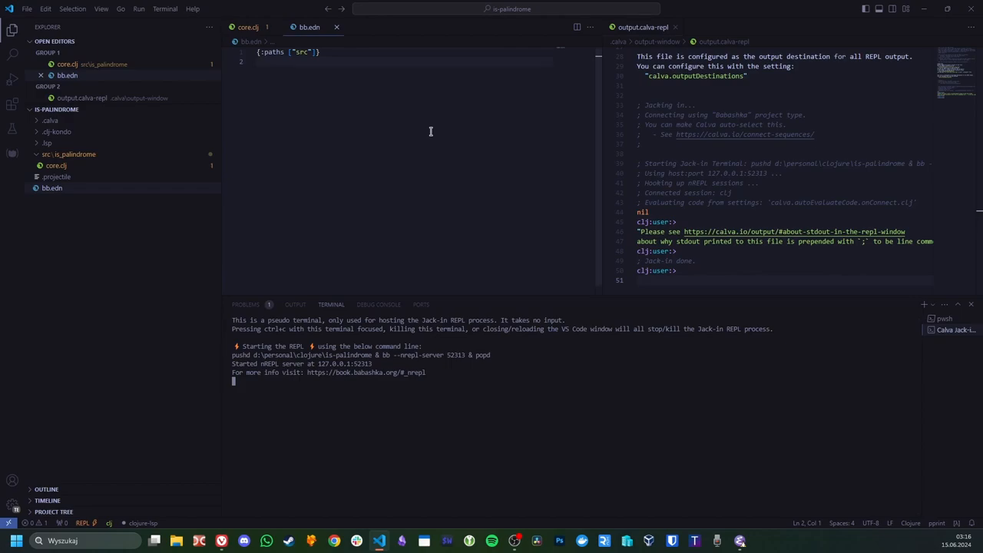
mouse_move(272, 103)
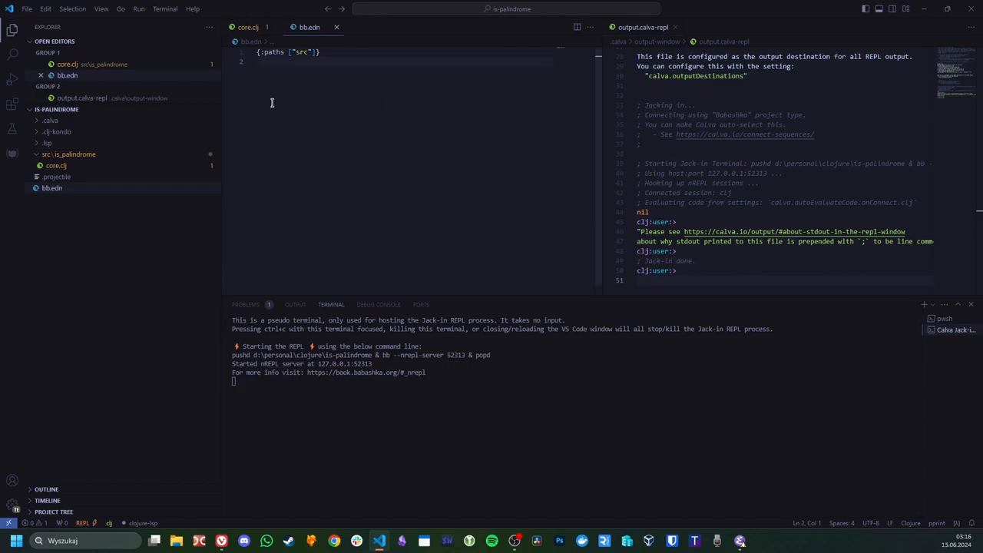
mouse_move(87, 86)
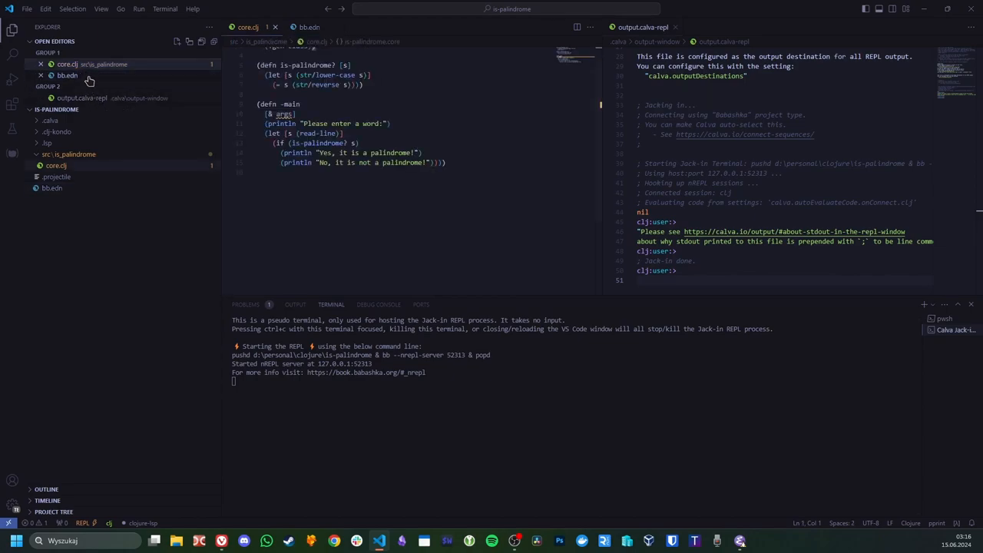
Close the bb.edn tab and place the cursor after -main in core.clj.
click(308, 27)
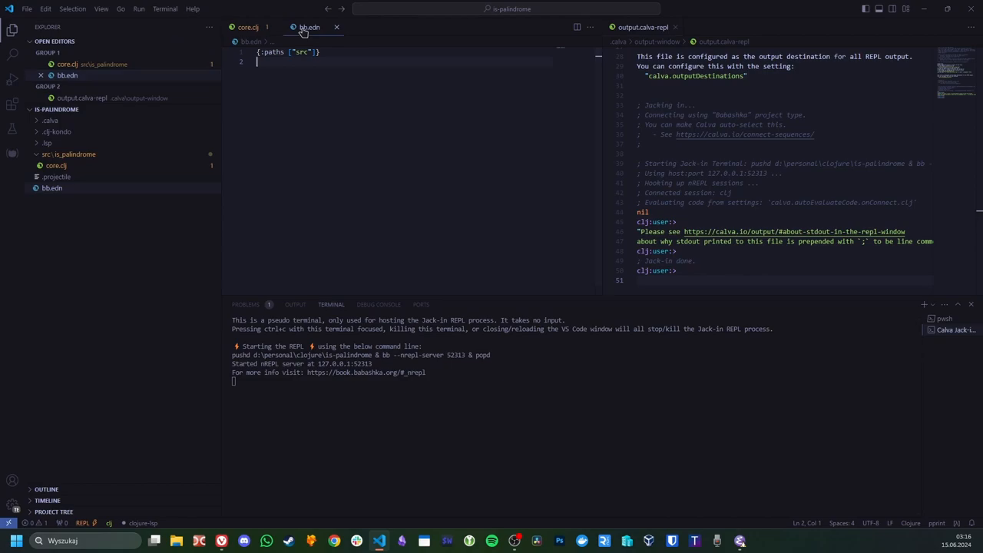
mouse_move(336, 27)
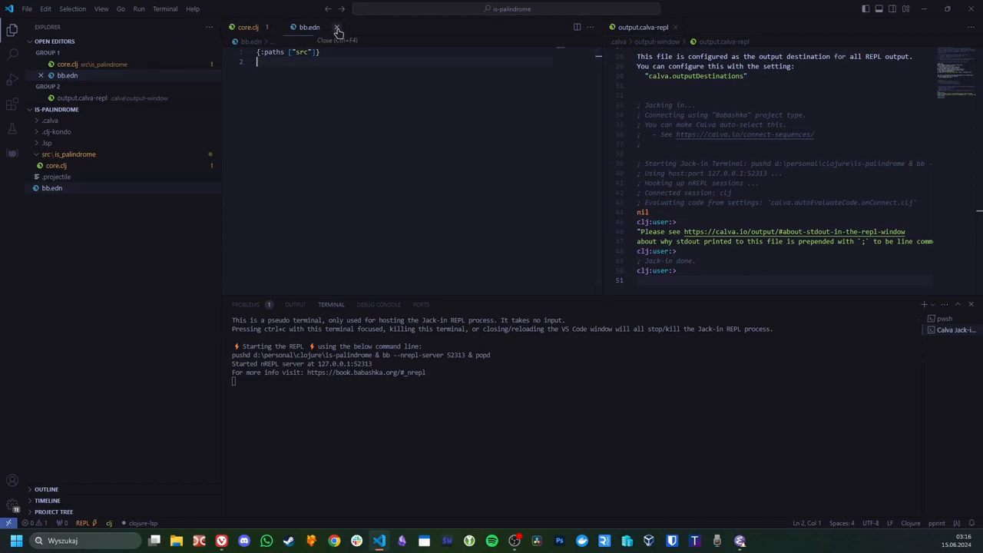
click(337, 26)
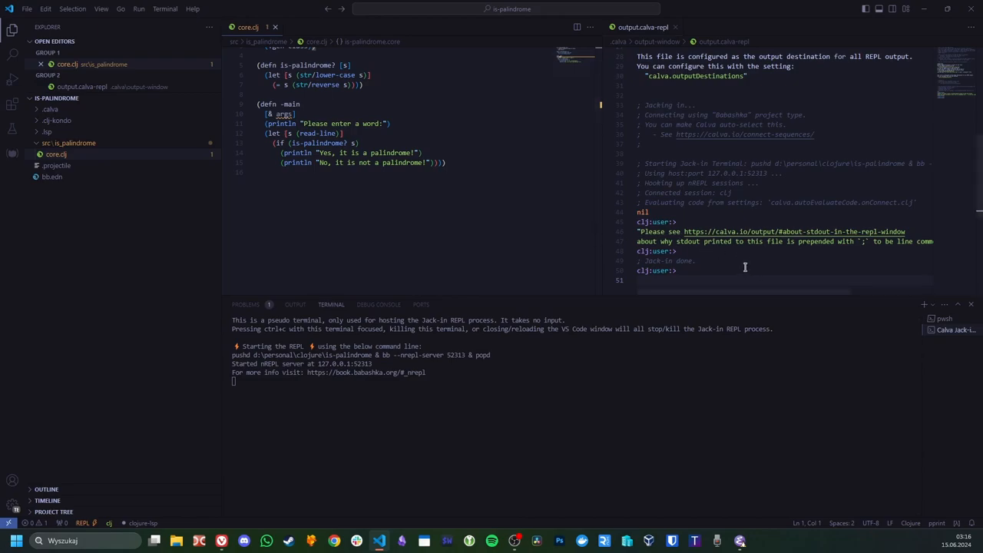
scroll(up, 3)
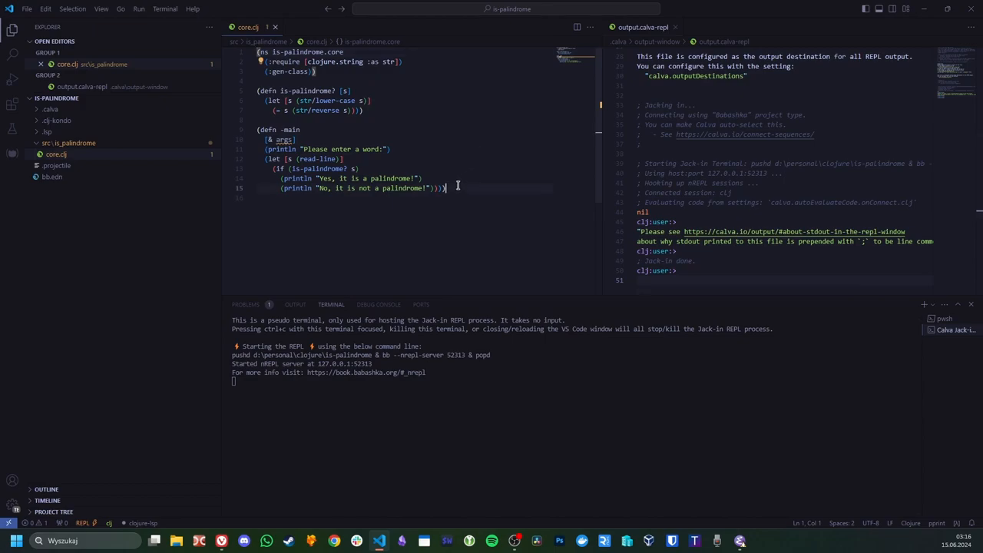
click(450, 189)
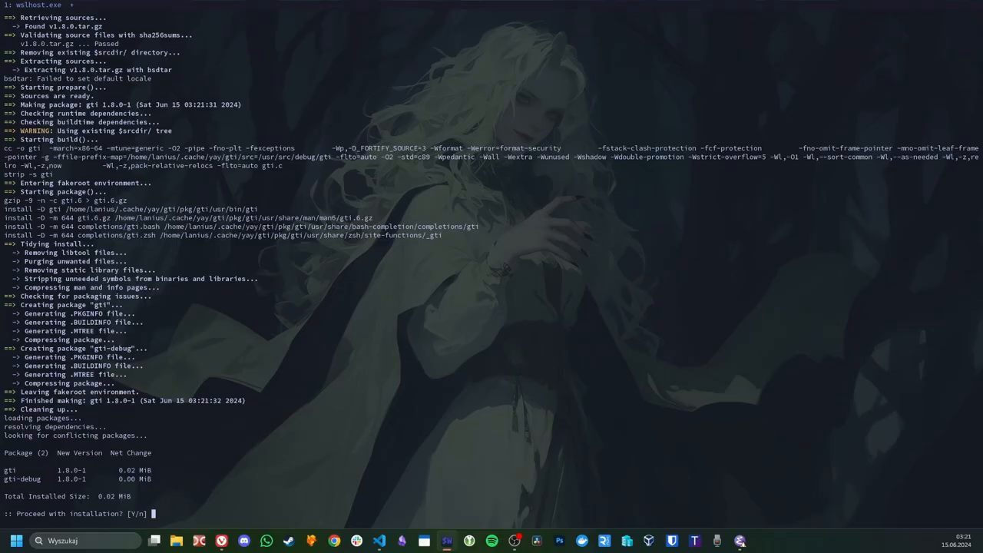
Confirm the gti install, cd into personal/doom-kyotonight, and run sl, ls and gti.
text(y)
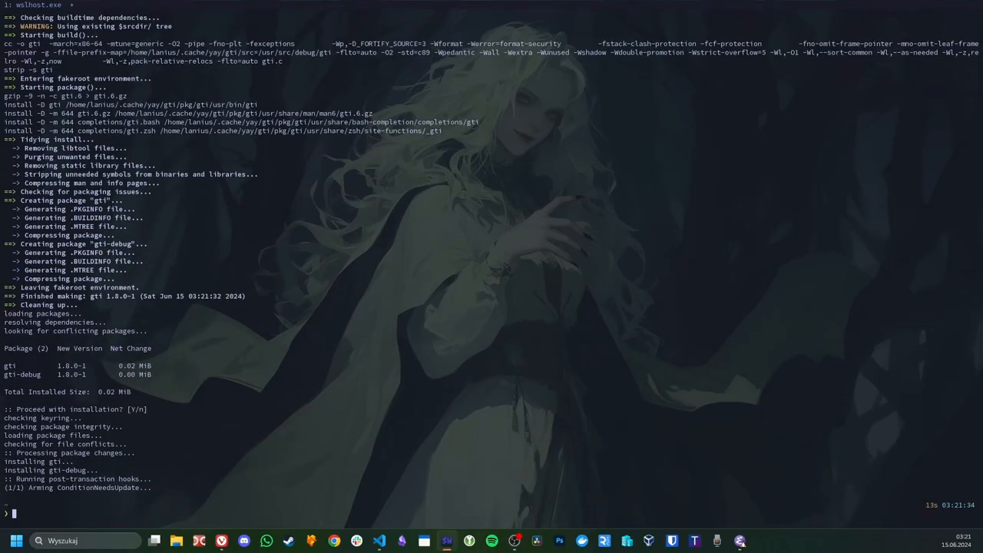
text(cd personal/doom-kyotonight/)
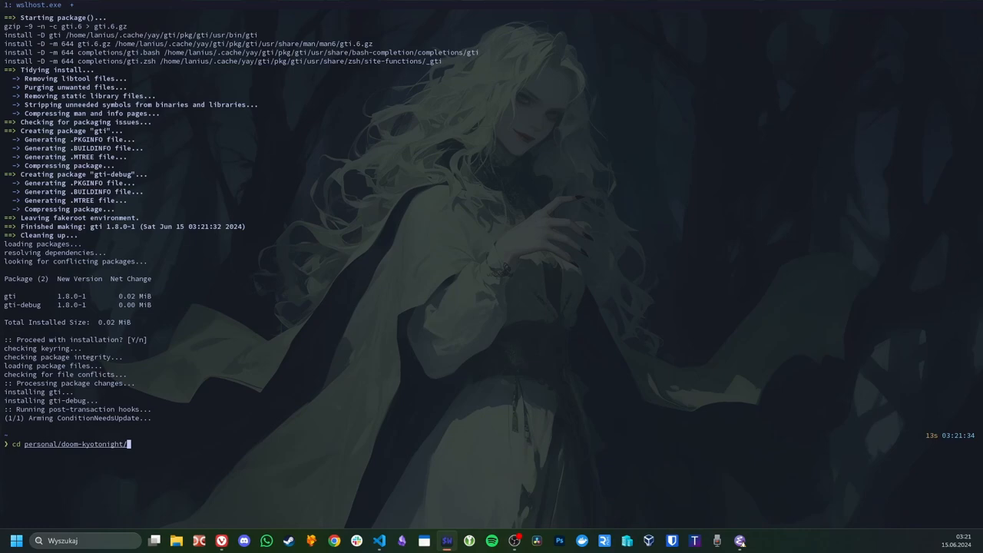
key(Return)
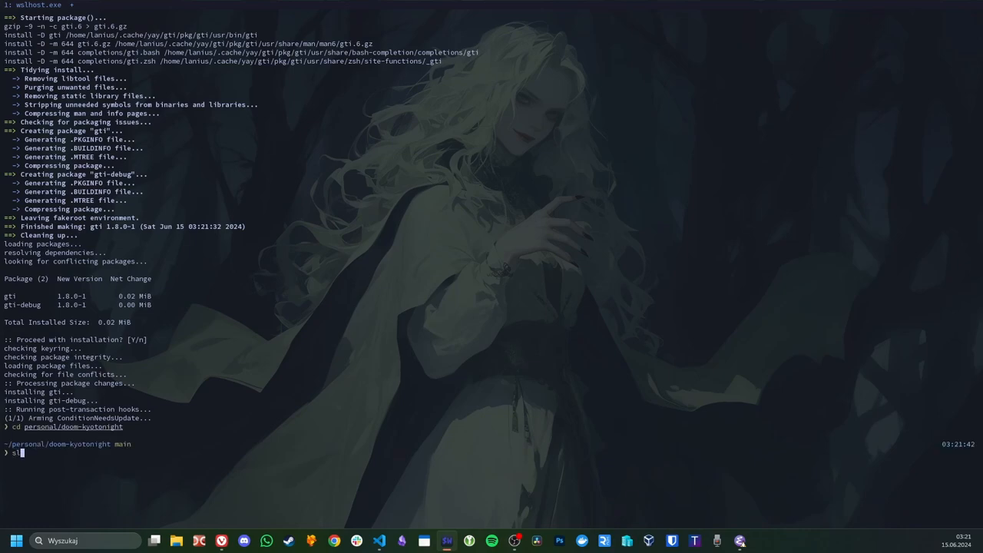
key(Return)
text(ls)
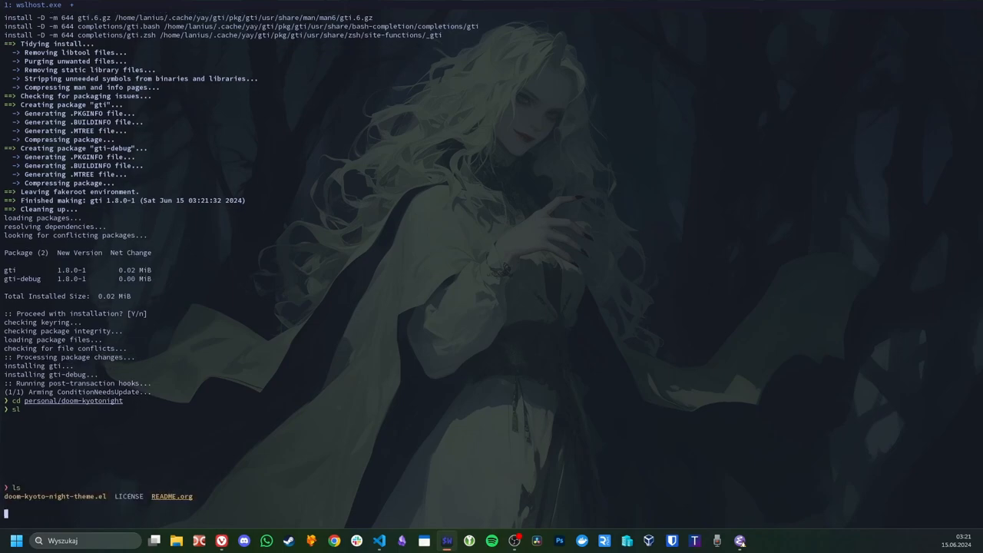
key(Return)
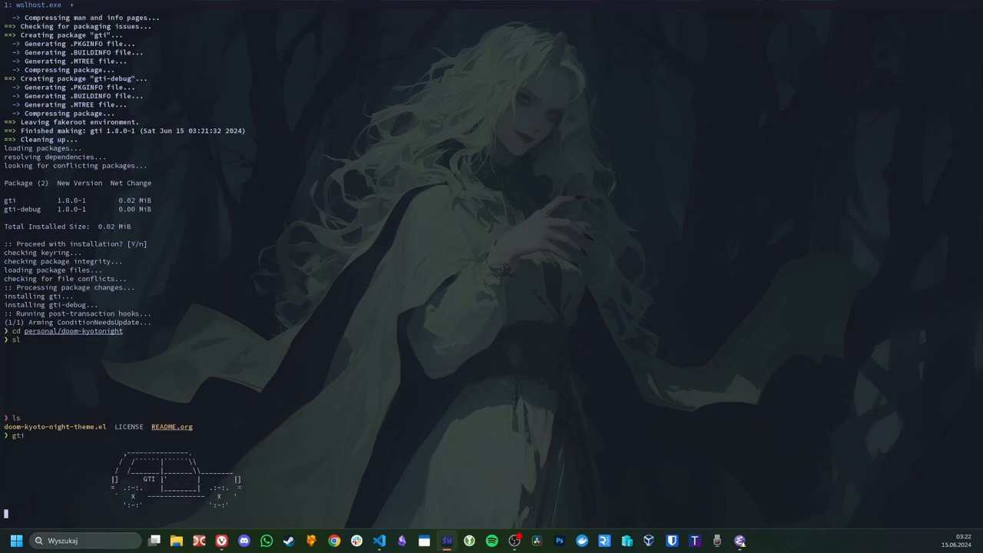
key(Return)
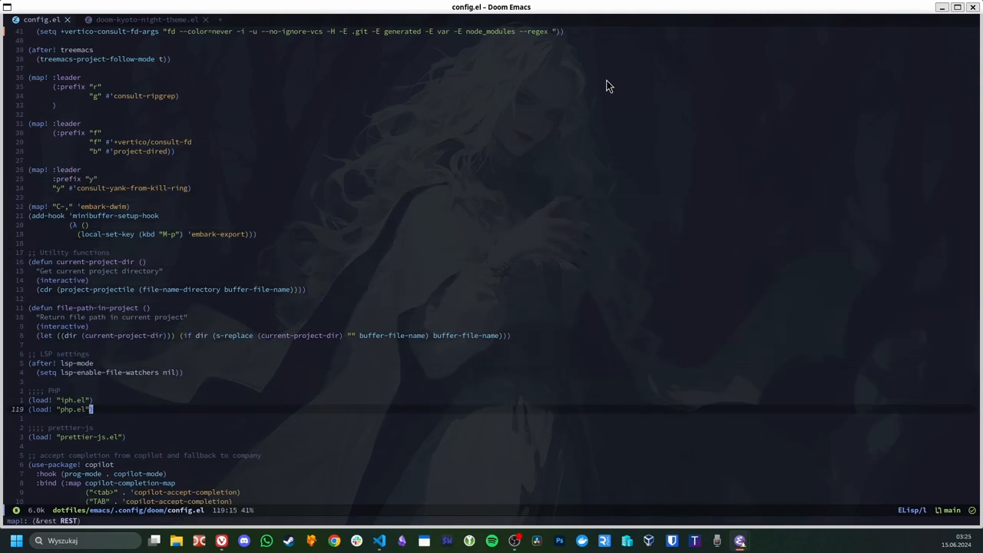
scroll(down, 3)
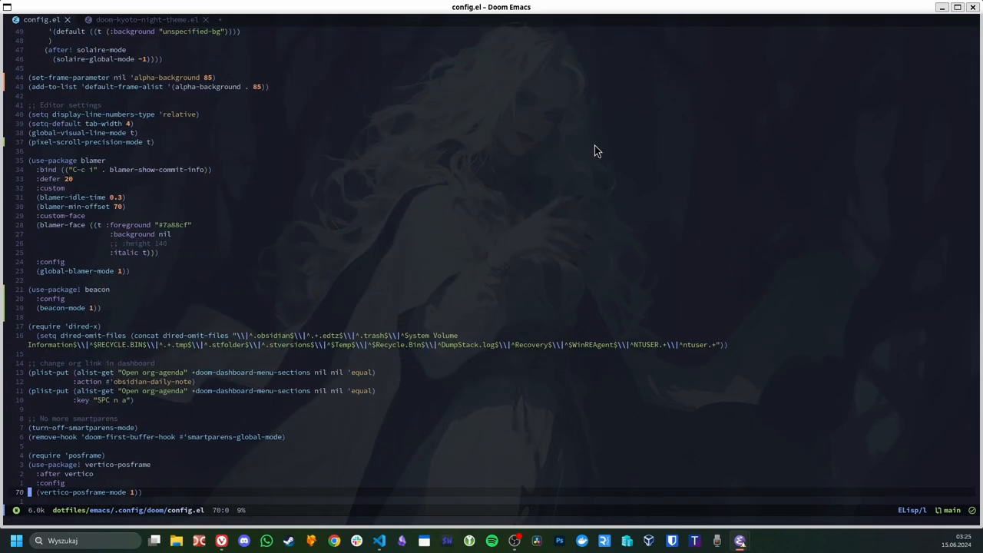
scroll(up, 3)
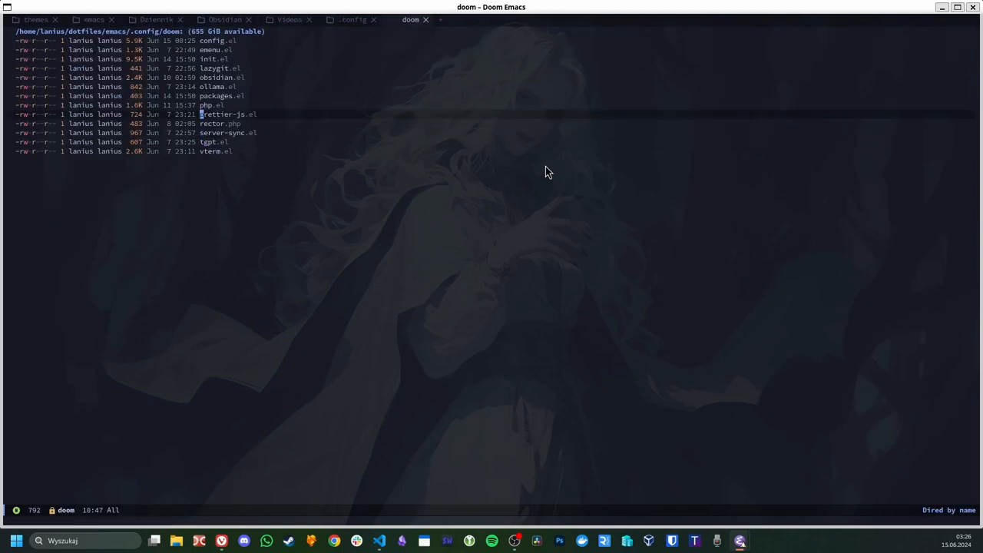
Open config.el from the ~/dotfiles/emacs/.config/doom dired buffer.
click(207, 105)
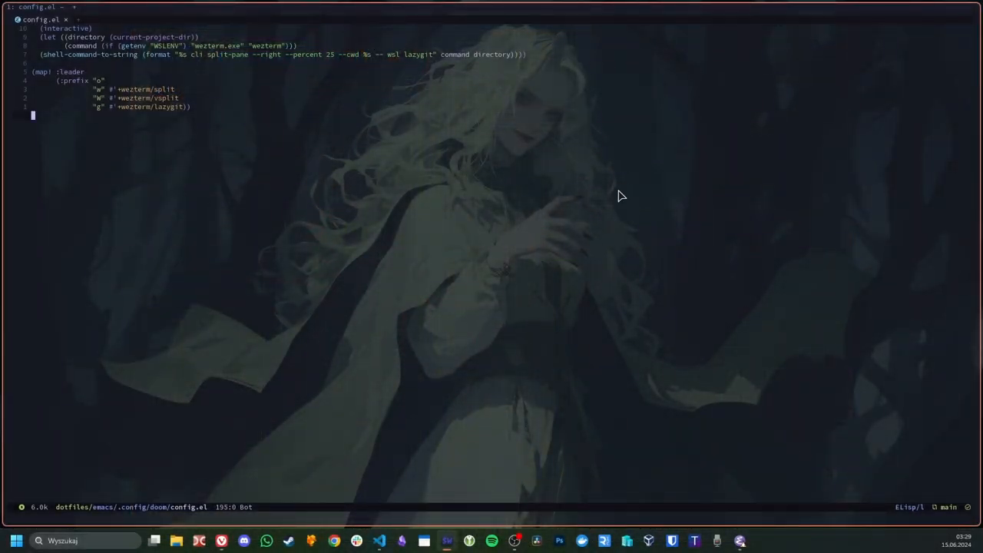
mouse_move(507, 332)
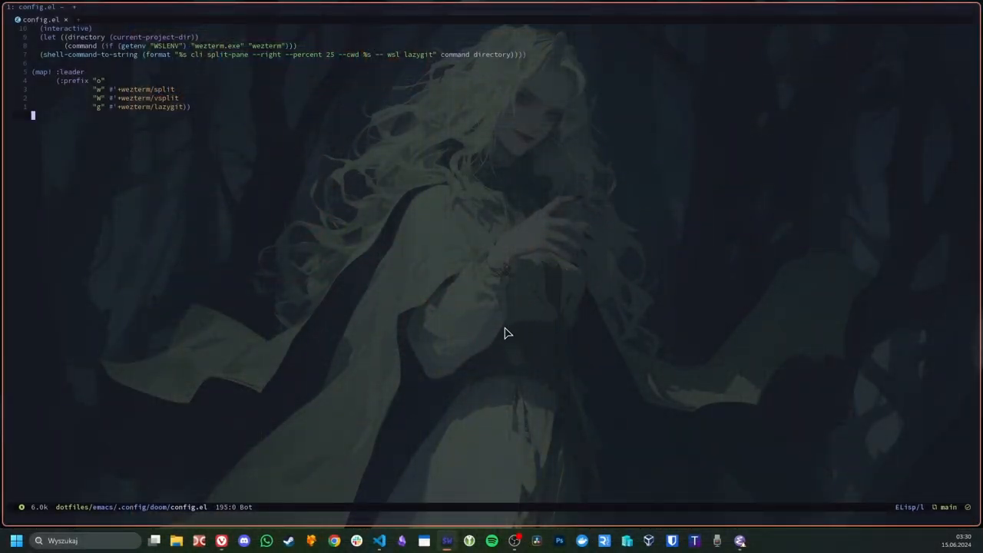
mouse_move(54, 301)
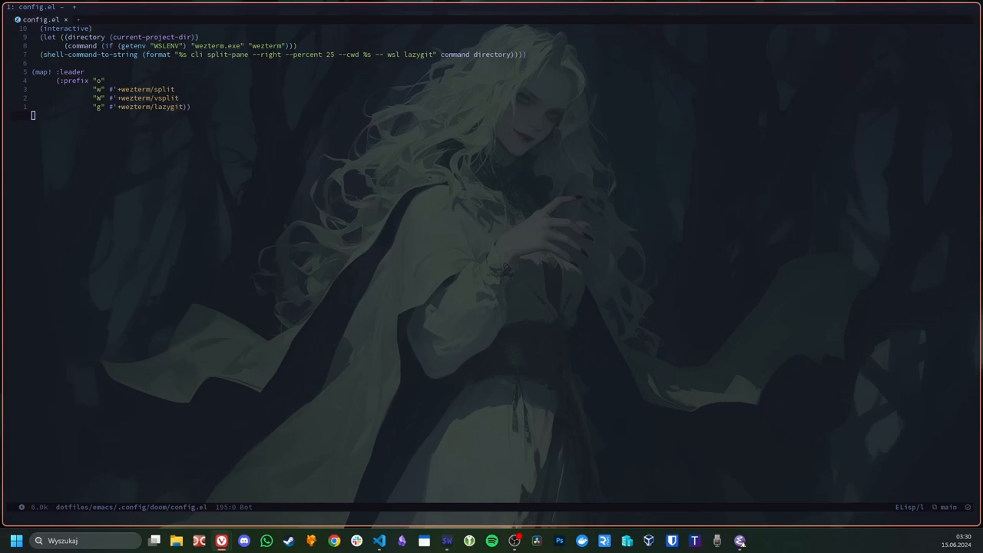
mouse_move(815, 132)
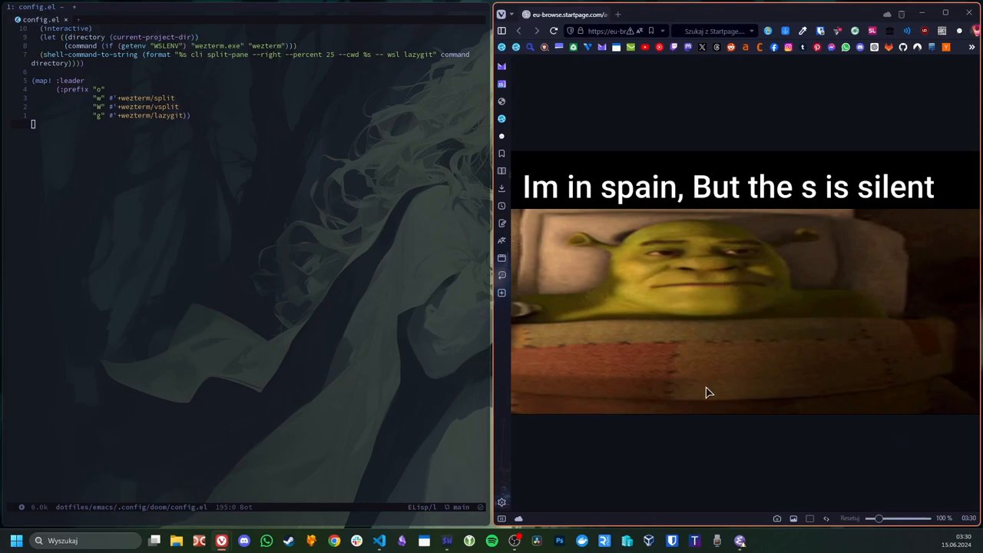
mouse_move(636, 410)
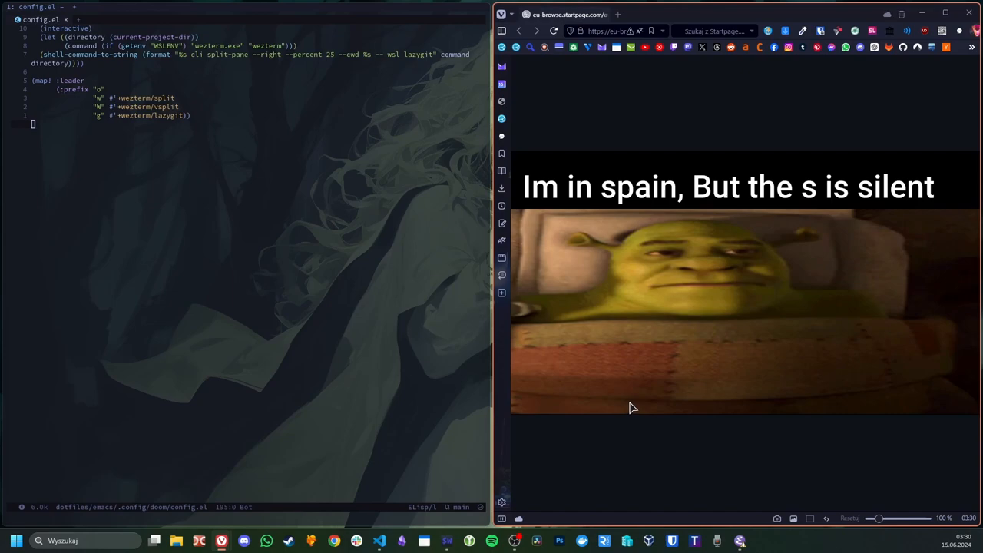
mouse_move(630, 113)
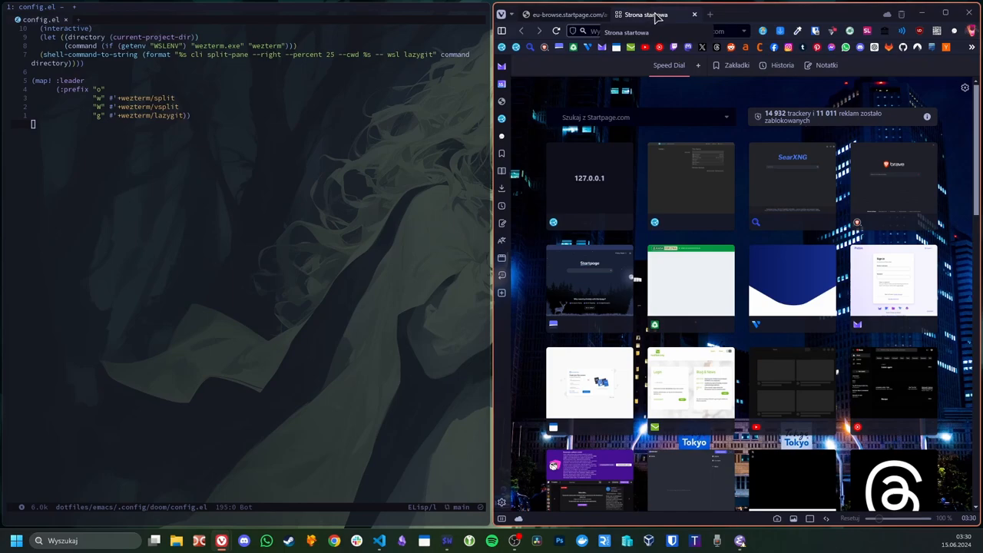
mouse_move(730, 250)
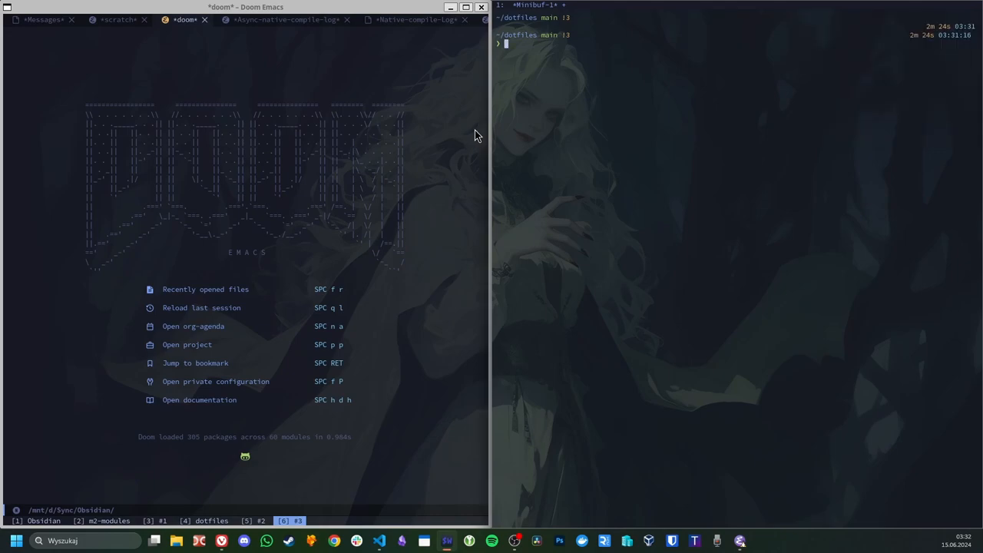
mouse_move(590, 419)
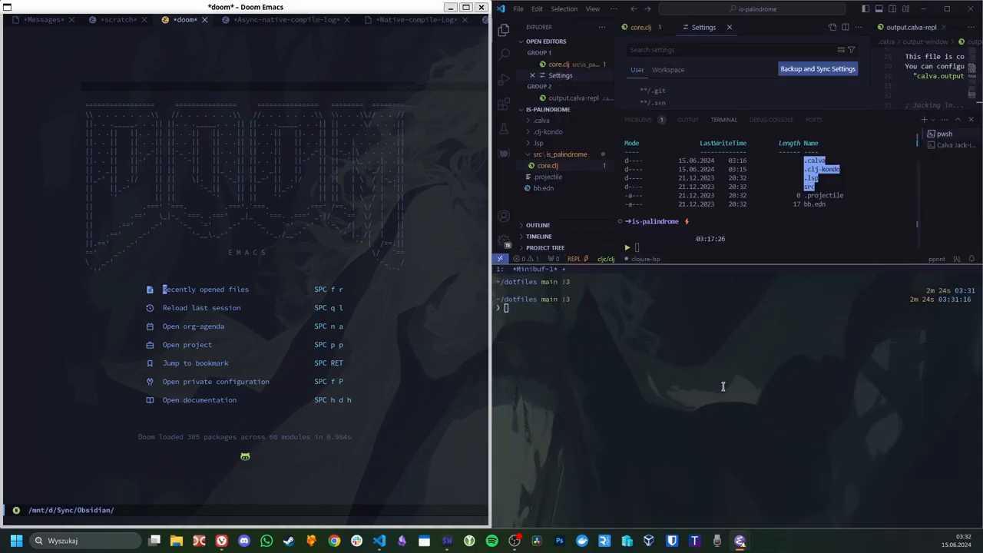
mouse_move(606, 137)
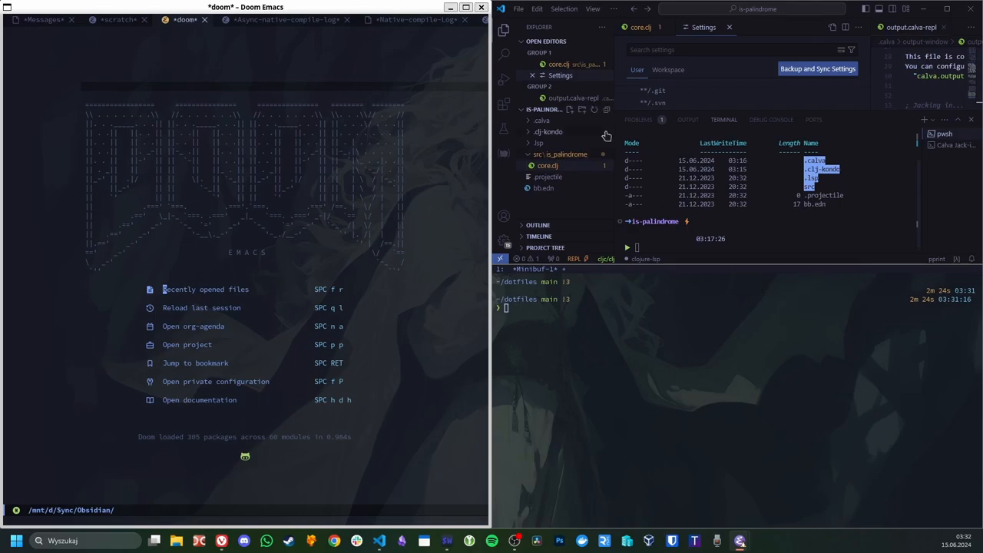